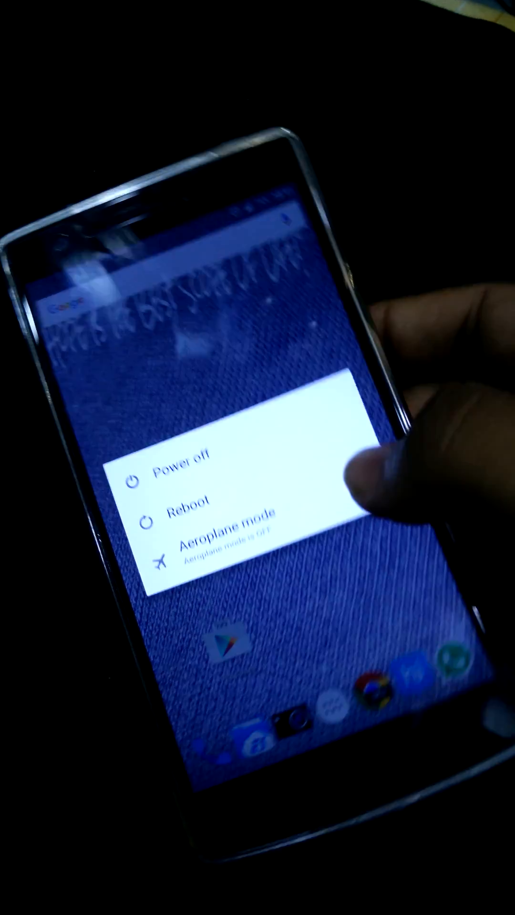
- Reboot the phone from Android into TWRP recovery via the power menu
{"action": "left_click", "coordinate": [184, 517]}
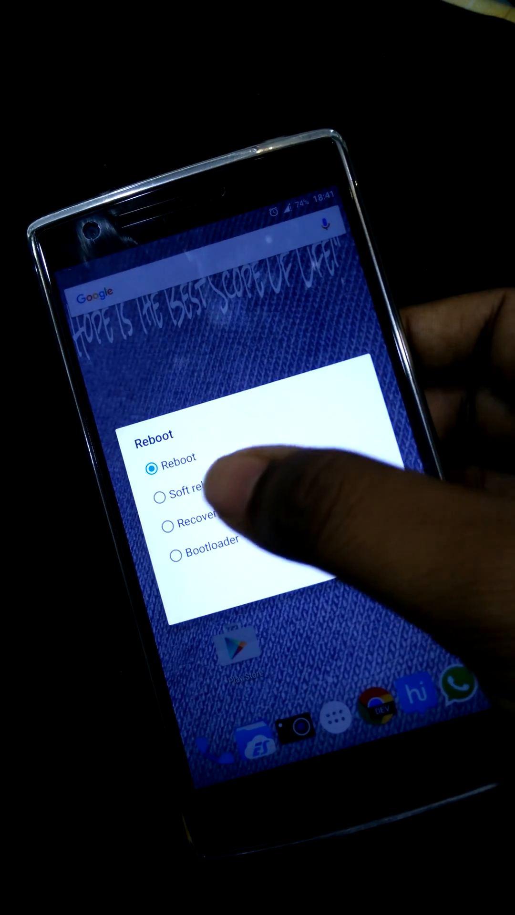
{"action": "left_click", "coordinate": [177, 473]}
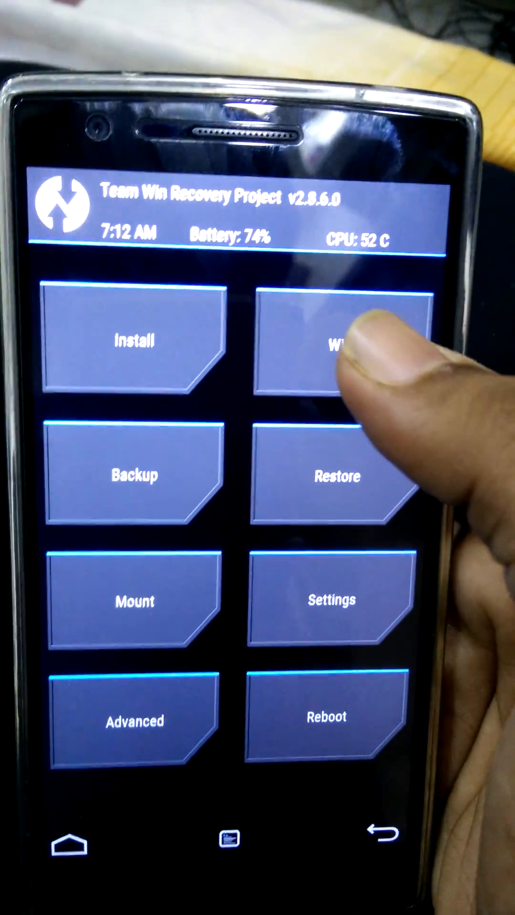
- Wipe the Dalvik Cache, System and Data partitions, then return to the main menu
{"action": "left_click", "coordinate": [336, 341]}
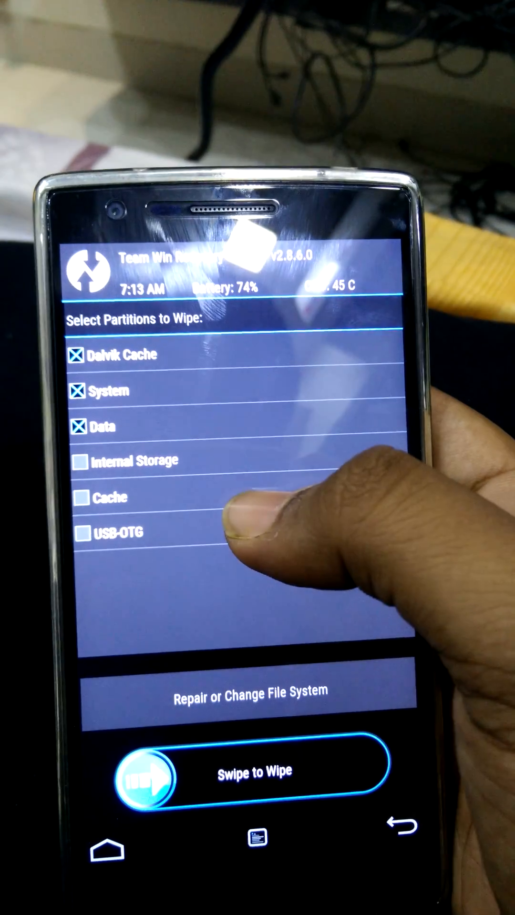
{"action": "left_click", "coordinate": [82, 498]}
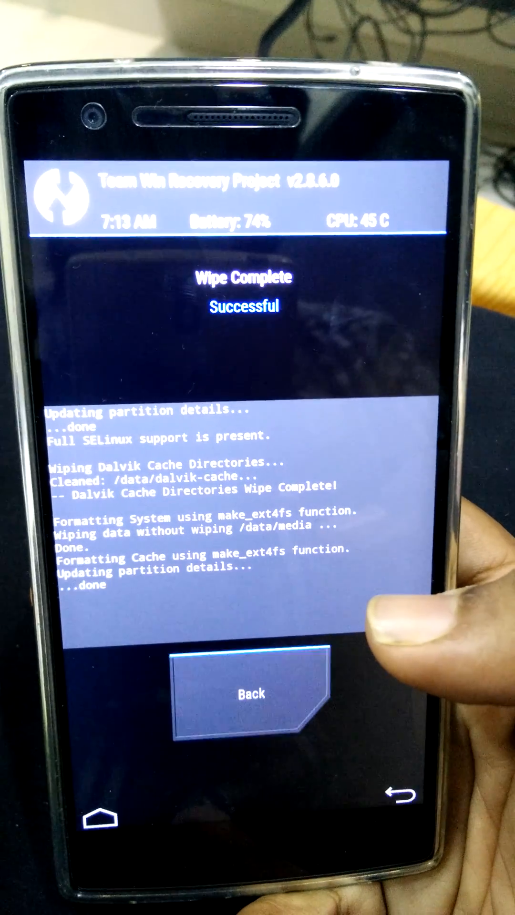
{"action": "left_click", "coordinate": [249, 694]}
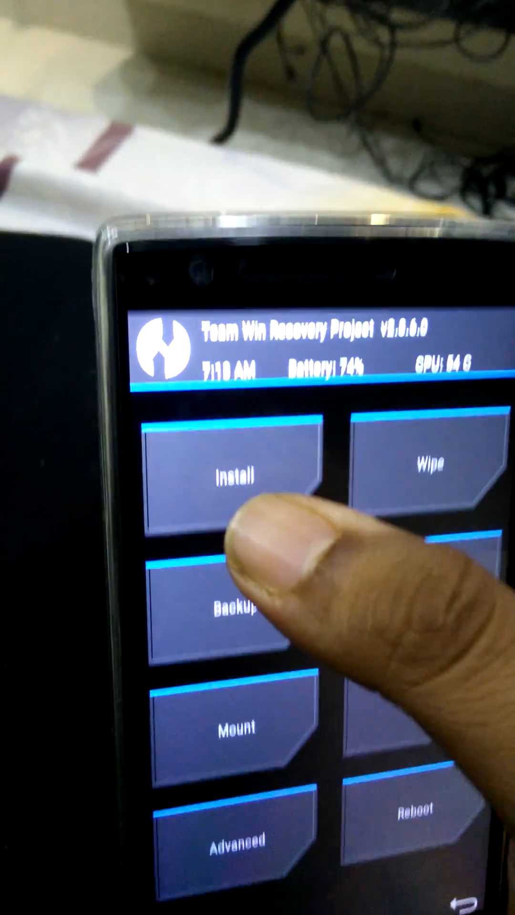
- Browse to /sdcard/Roms/Marshmallow and select the cm-13.0 ROM zip for flashing
{"action": "left_click", "coordinate": [232, 474]}
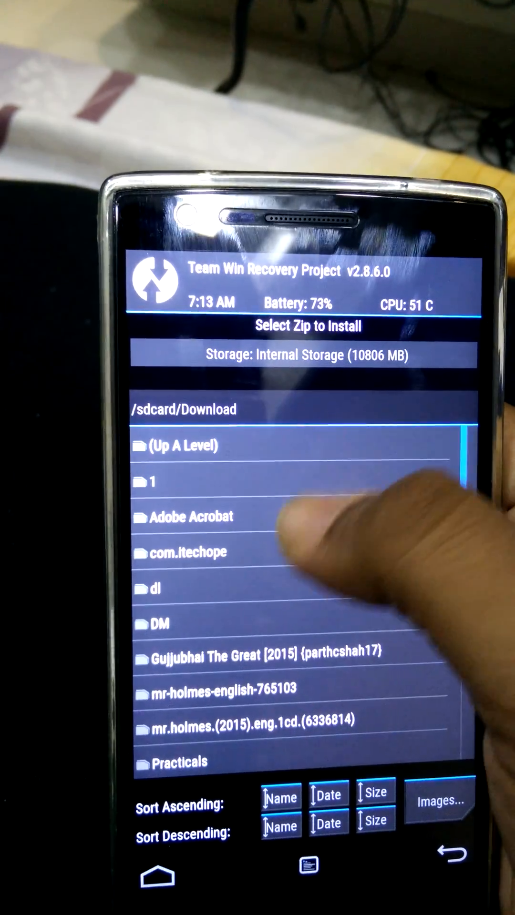
{"action": "left_click", "coordinate": [181, 445]}
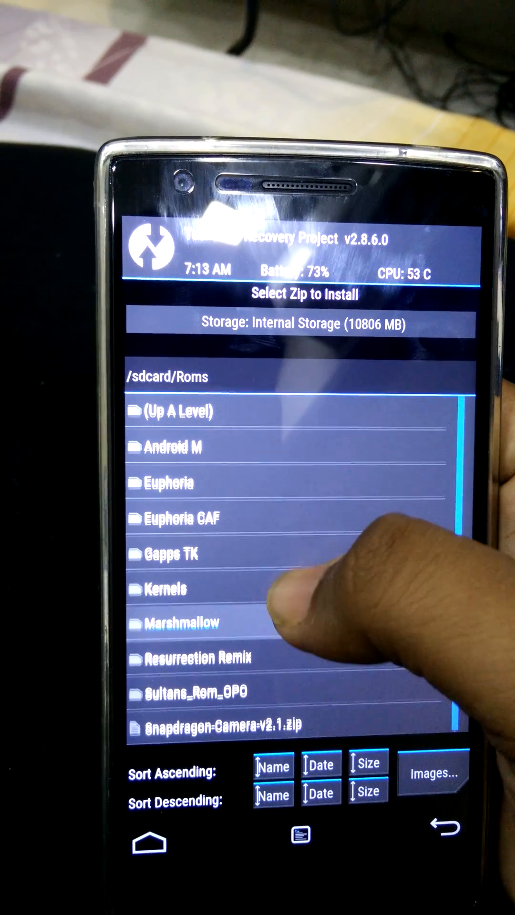
{"action": "left_click", "coordinate": [184, 623]}
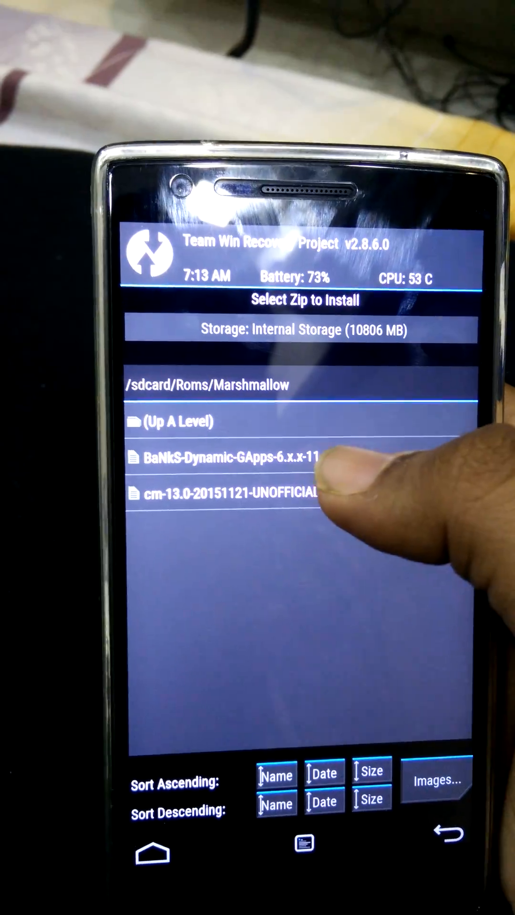
{"action": "left_click", "coordinate": [228, 508]}
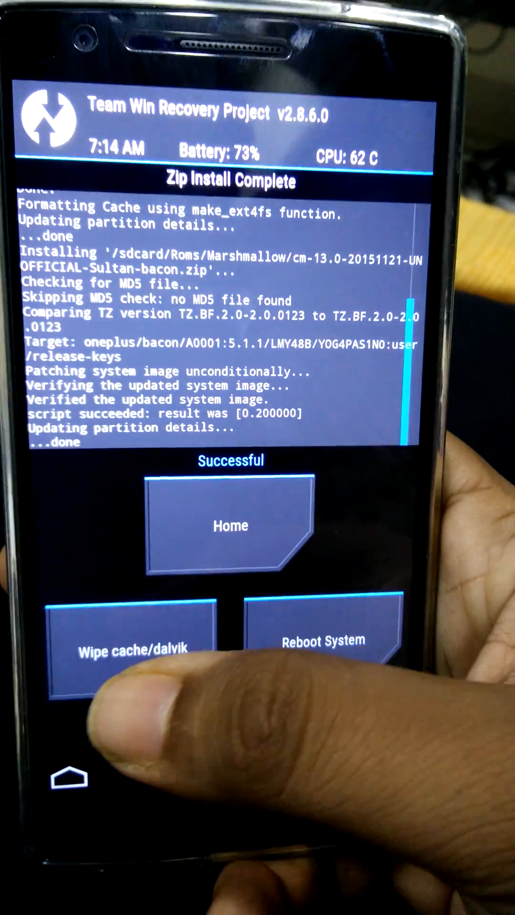
- After the cm-13.0 install completes, queue the BaNkS Dynamic GApps zip next
{"action": "left_click", "coordinate": [130, 659]}
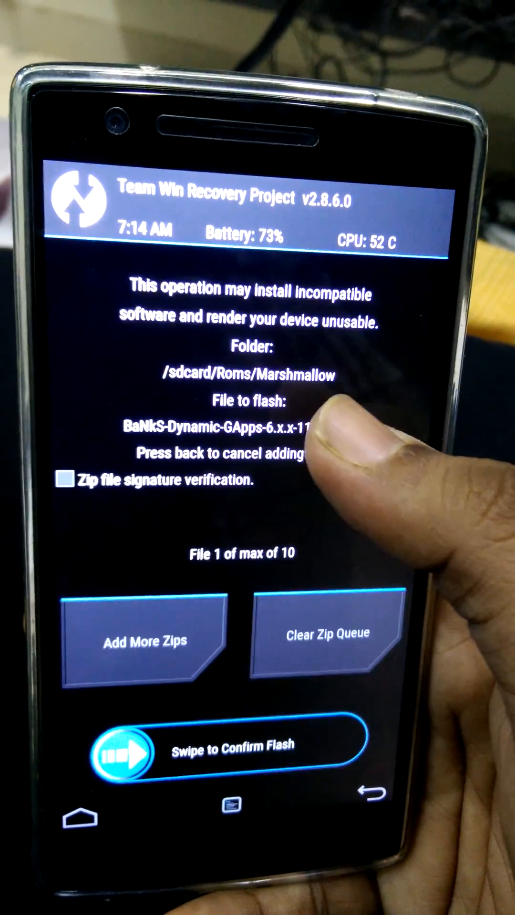
- Flash the BaNkS GApps zip, then wipe cache and Dalvik cache
{"action": "left_click_drag", "start_coordinate": [123, 753], "coordinate": [350, 753]}
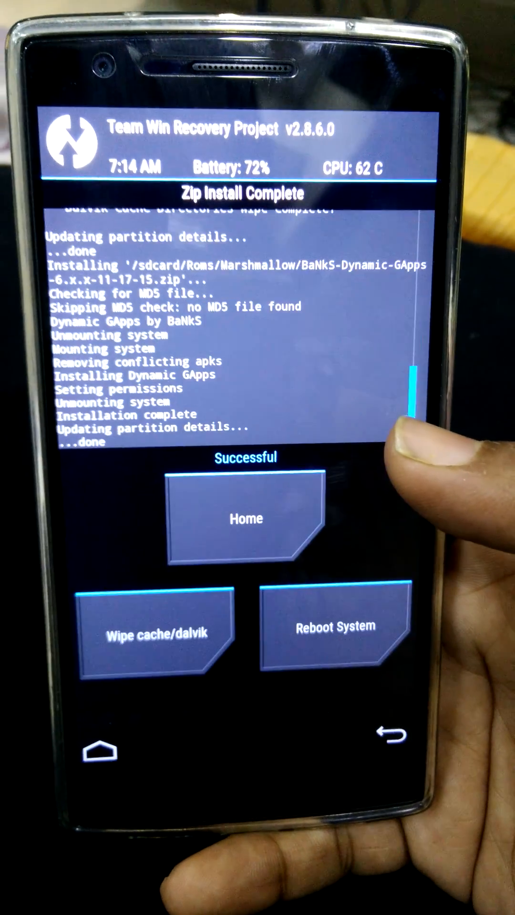
{"action": "left_click", "coordinate": [143, 636]}
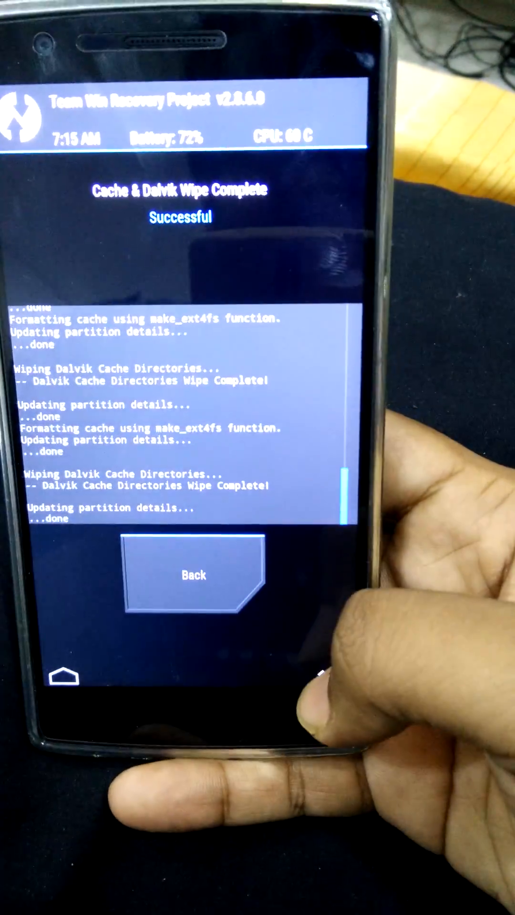
- Return to the zip-install summary screen after the cache/Dalvik wipe completes
{"action": "left_click", "coordinate": [194, 575]}
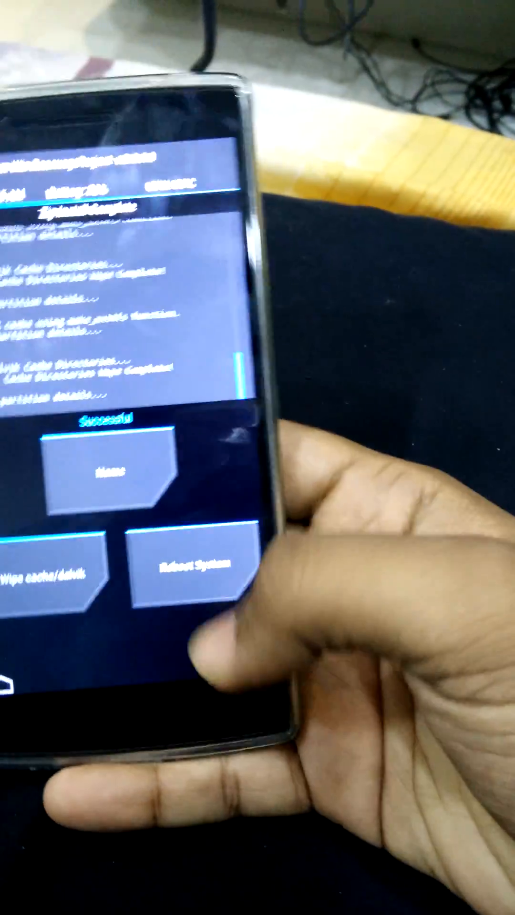